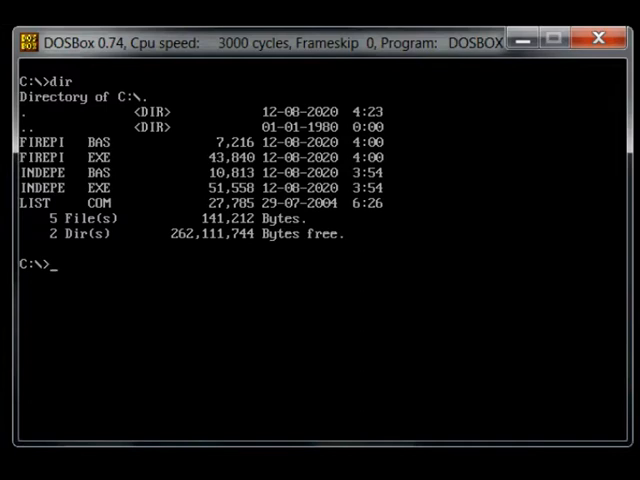
- List the C drive directory with dir, then open FIREPI.BAS in the LIST viewer
type("dir")
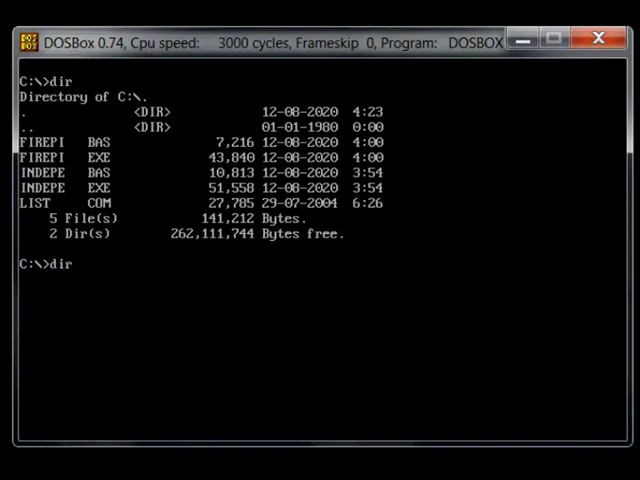
key("Return")
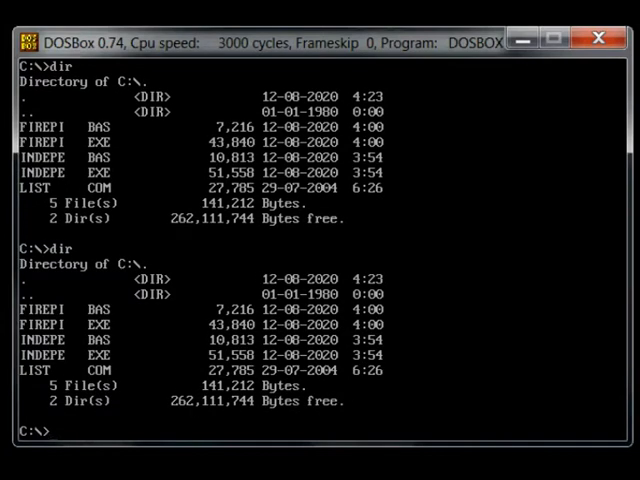
type("list")
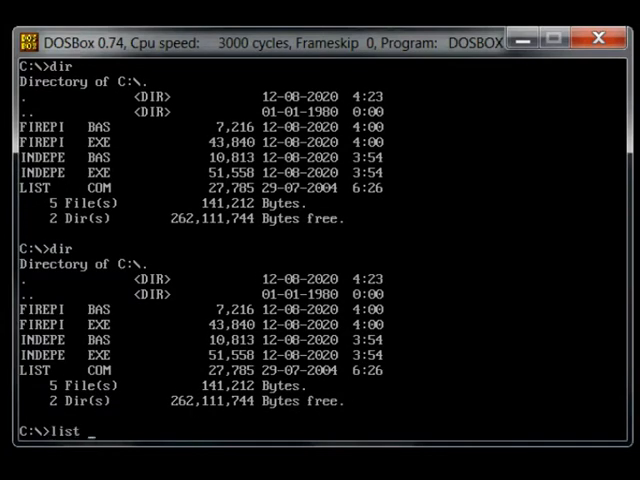
type("fire")
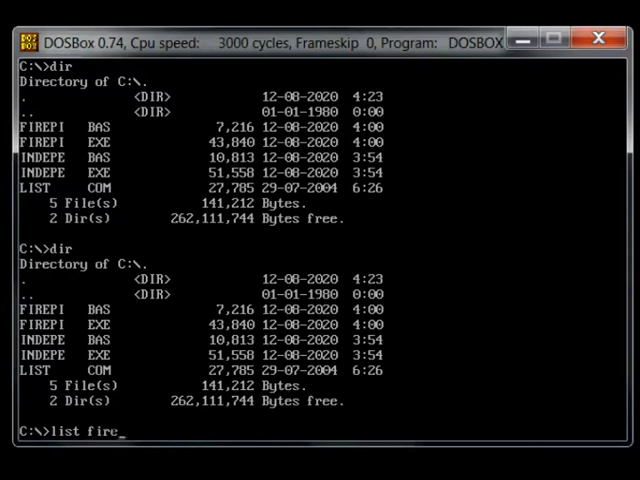
type("pi")
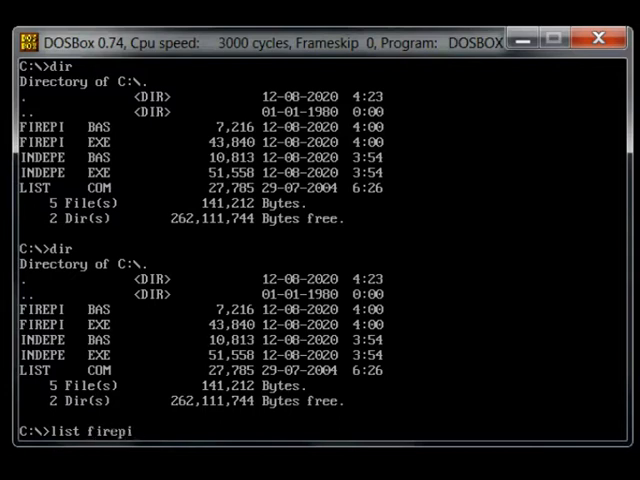
type(".bas")
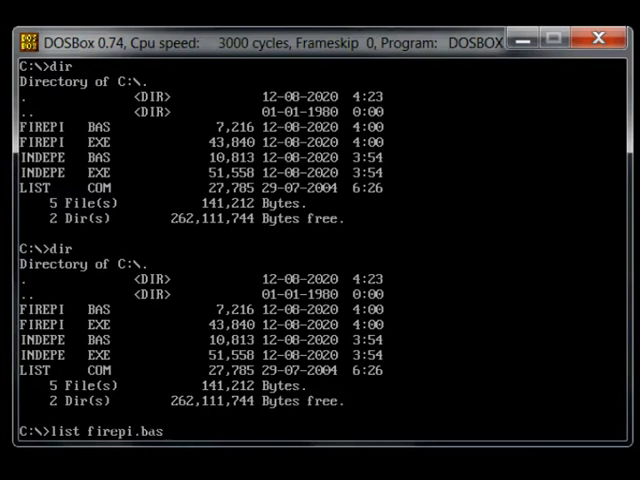
key("Return")
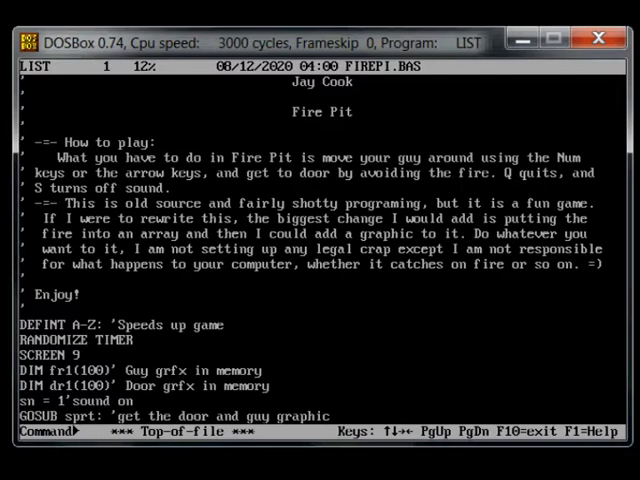
- Scroll FIREPI.BAS from the movement and sound routines down to the door sprite data
scroll("down", 3)
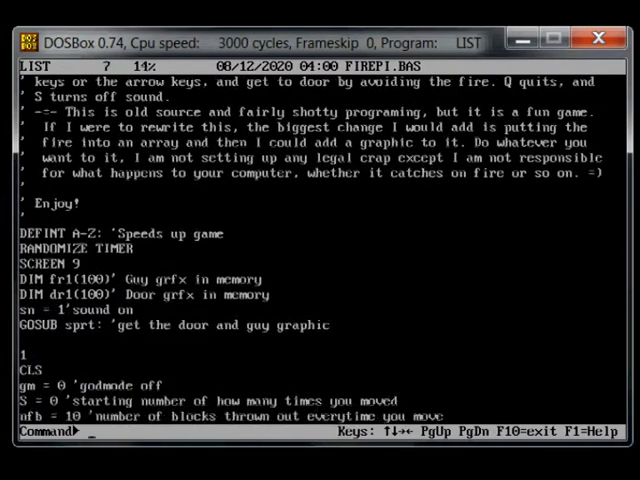
scroll("down", 3)
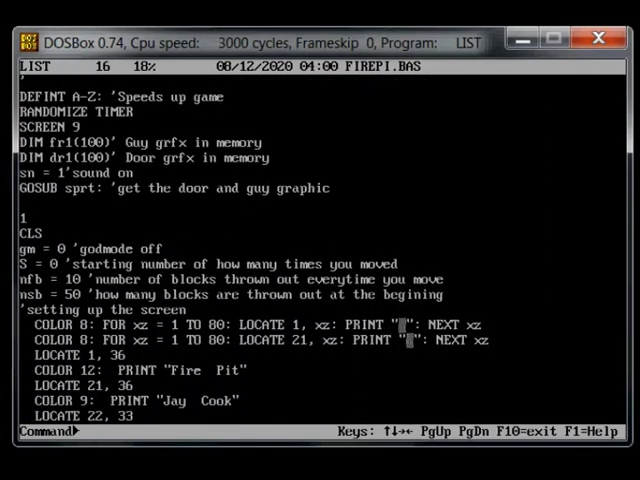
scroll("down", 3)
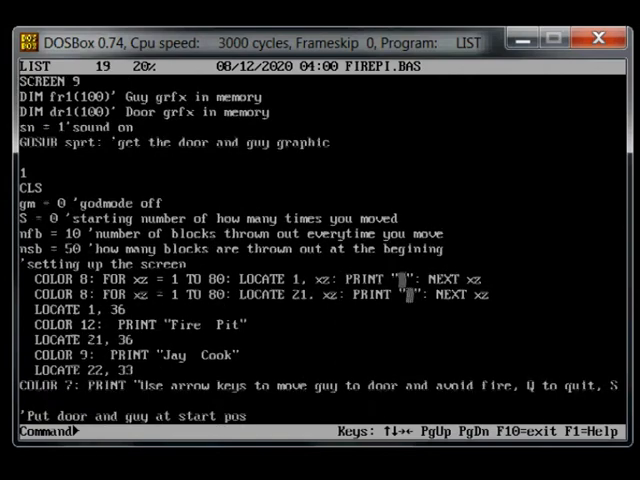
scroll("down", 3)
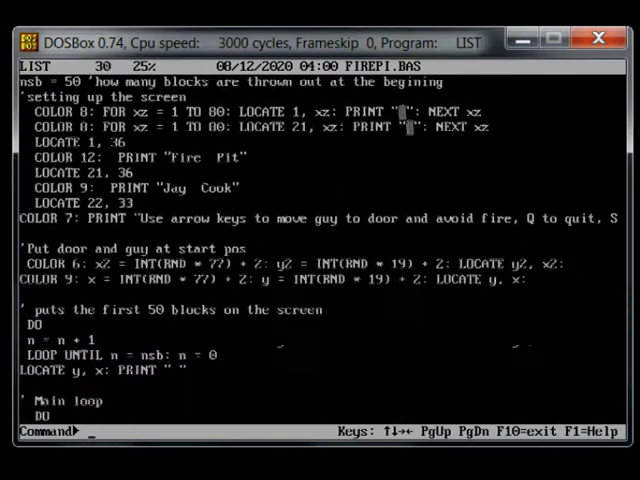
scroll("down", 3)
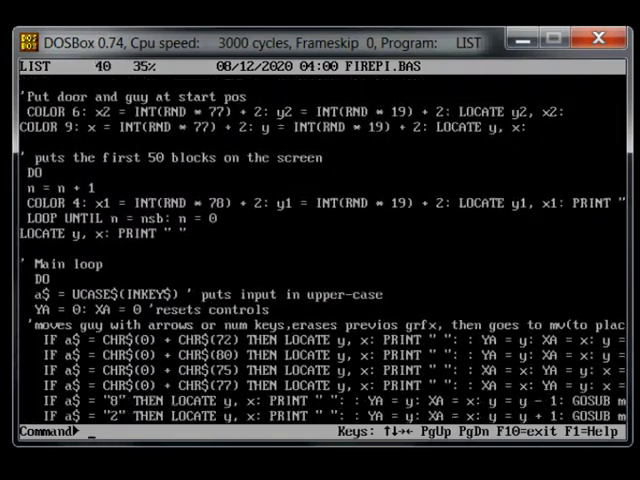
scroll("down", 3)
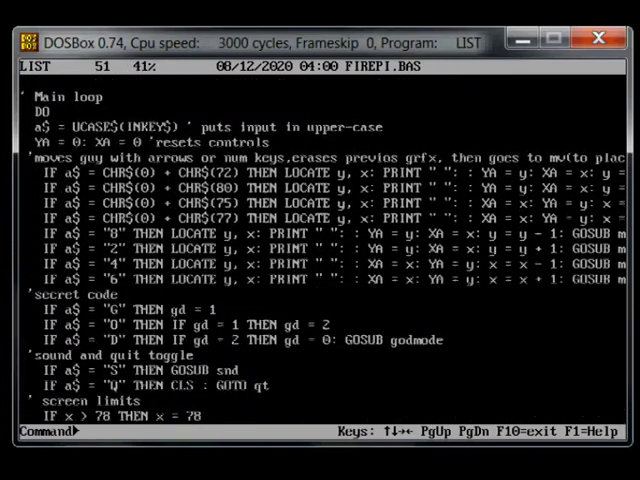
scroll("down", 3)
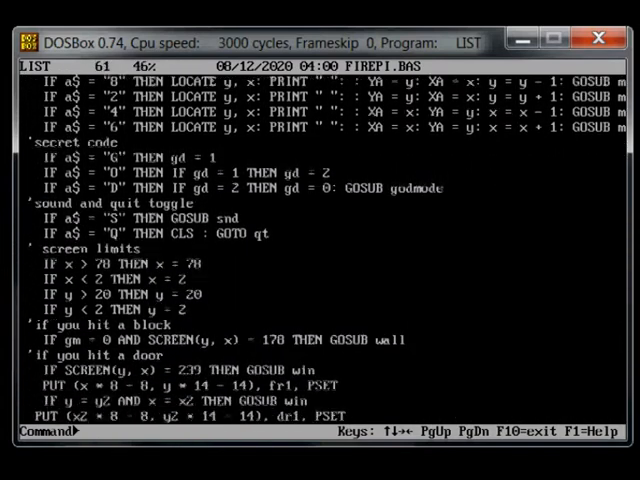
scroll("down", 3)
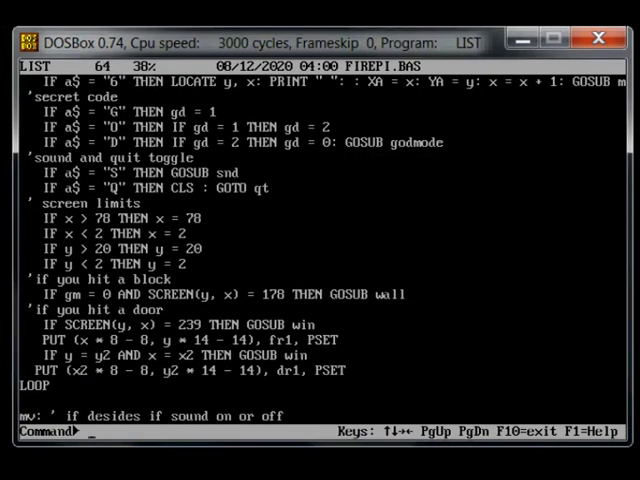
scroll("down", 3)
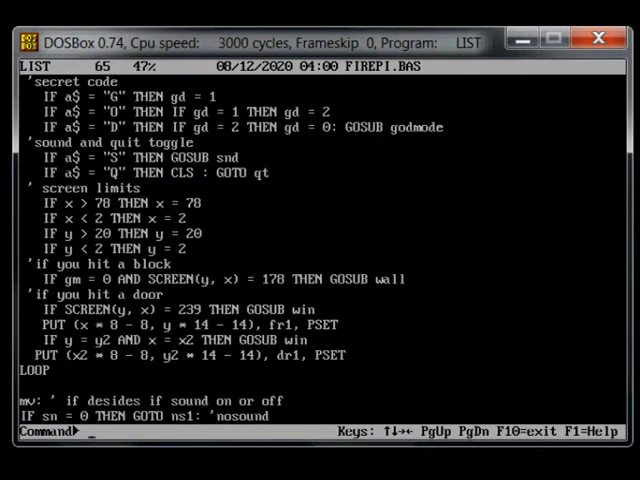
scroll("down", 3)
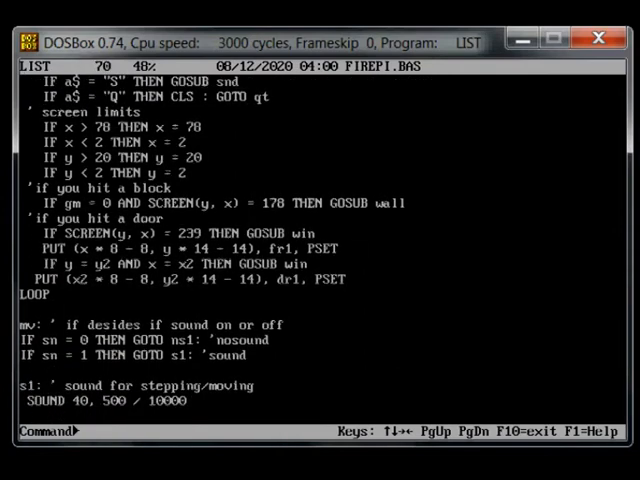
scroll("down", 3)
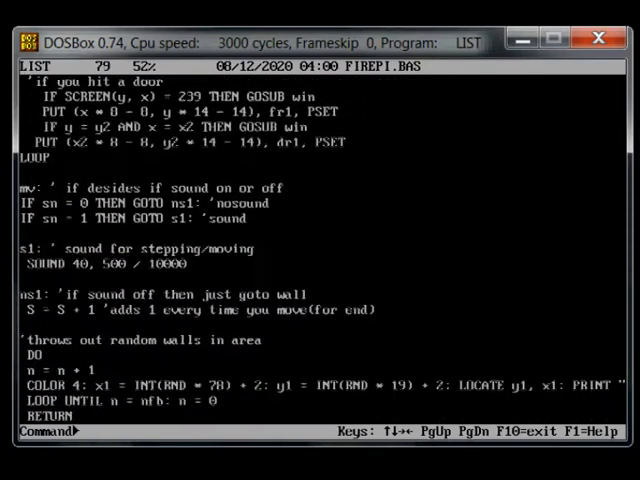
scroll("down", 3)
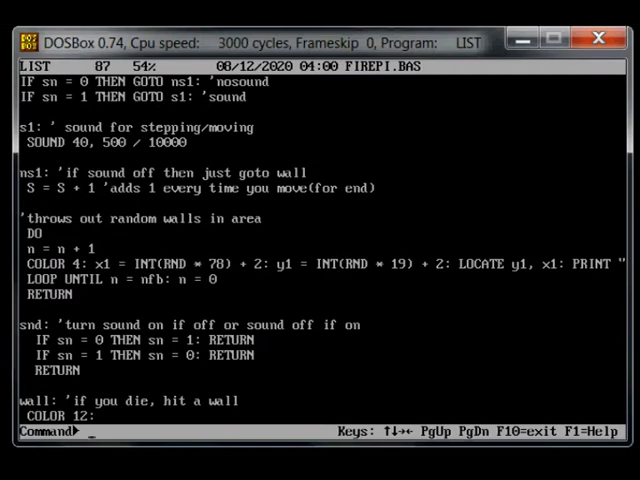
scroll("down", 3)
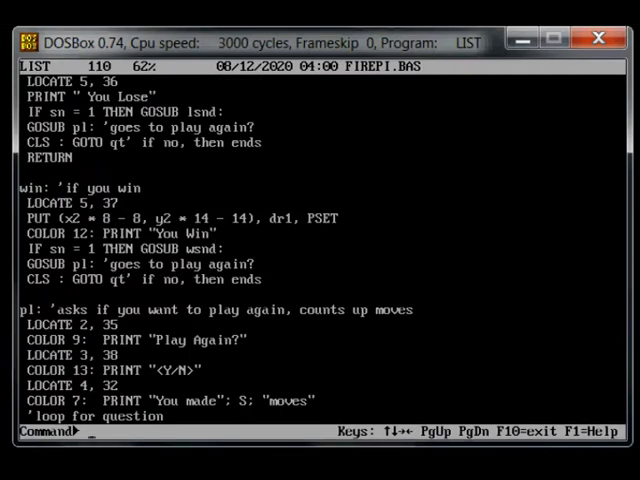
scroll("down", 3)
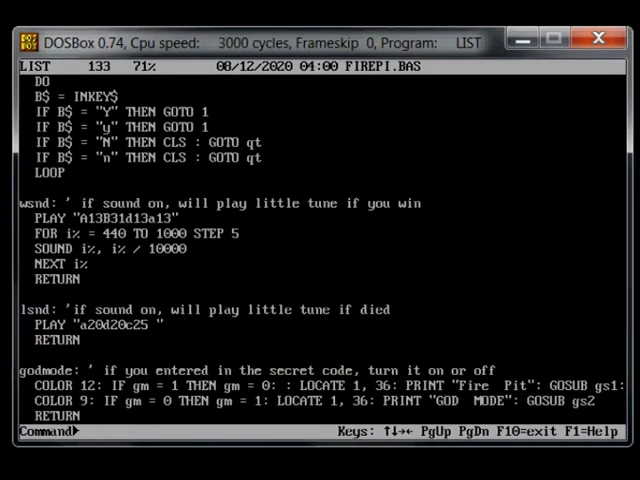
scroll("down", 3)
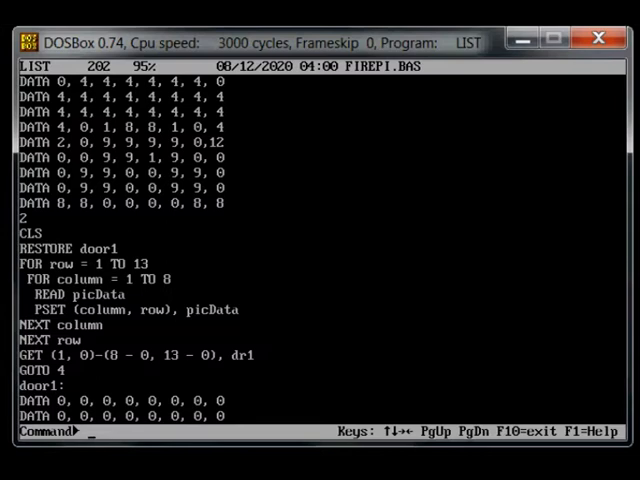
scroll("down", 3)
type("dir")
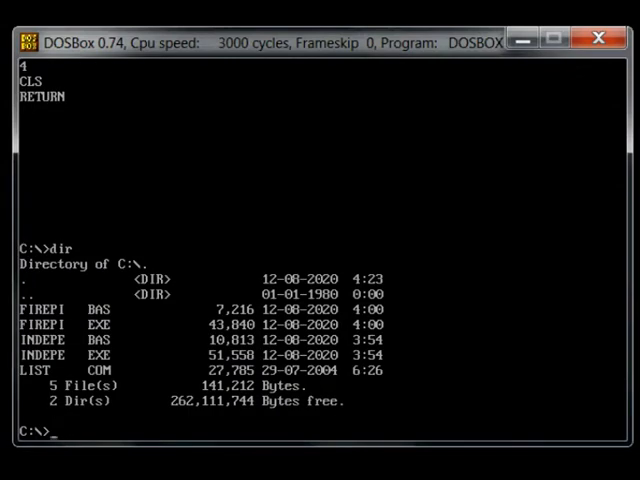
- Run FIREPI.EXE from the C:\> prompt to launch Fire Pit
type("fir")
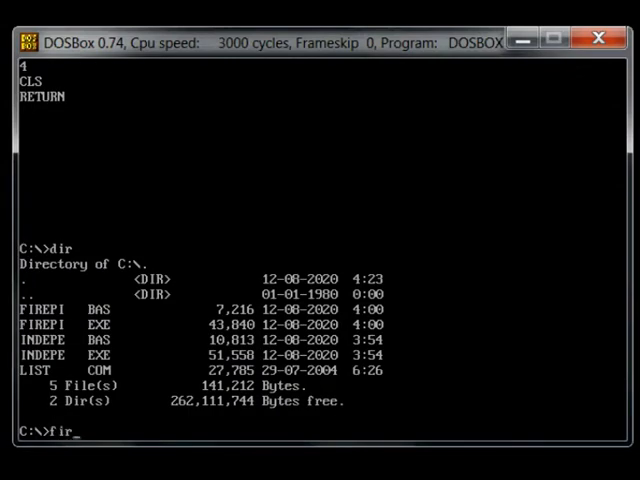
type("epi")
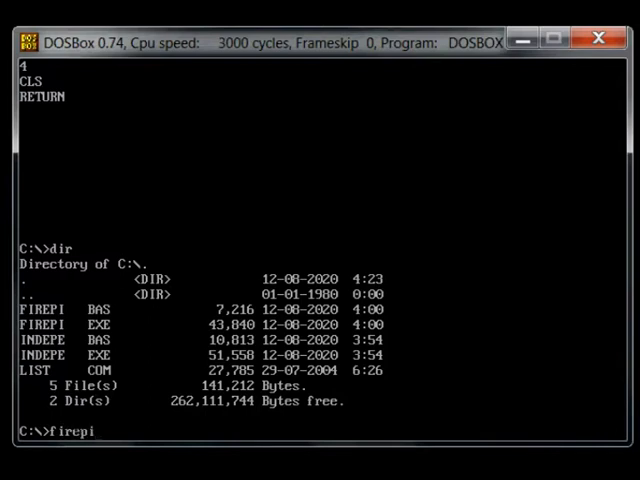
key("Return")
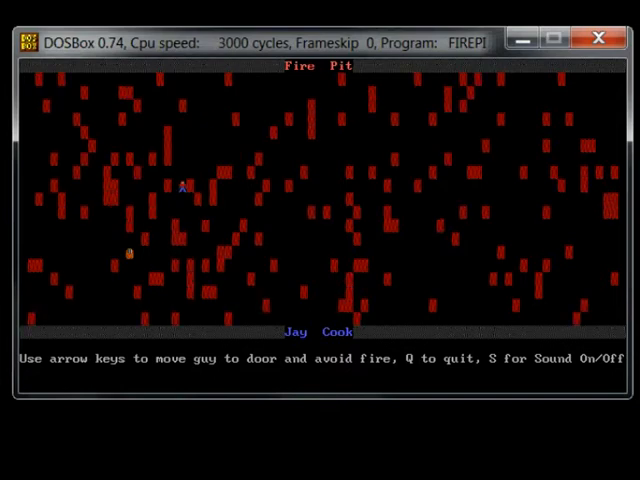
- Steer the guy past the fire to win in 25 moves, then replay and lose after 39
key("Down")
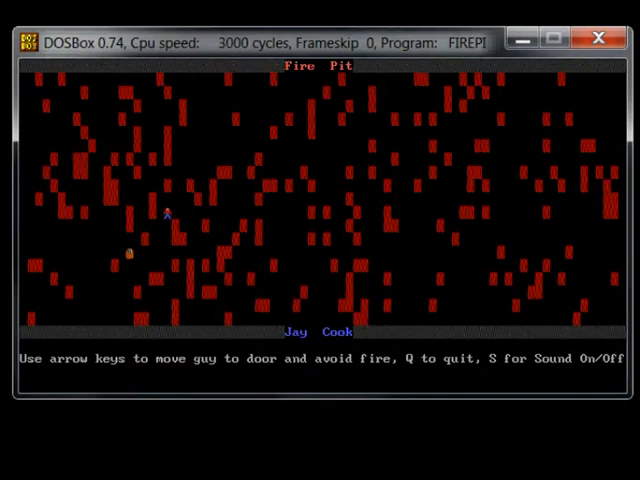
key("down")
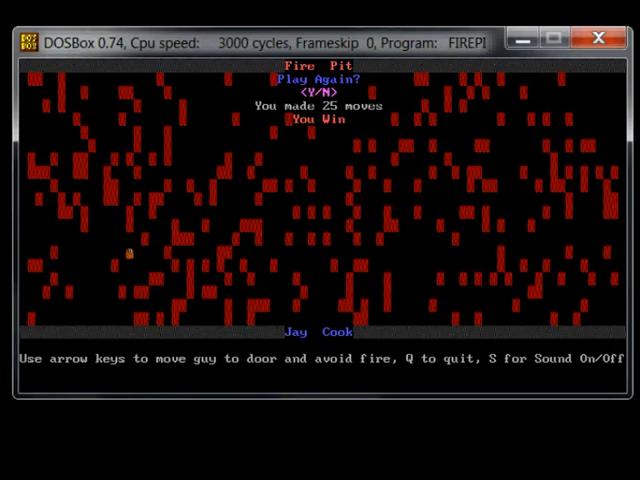
key("y")
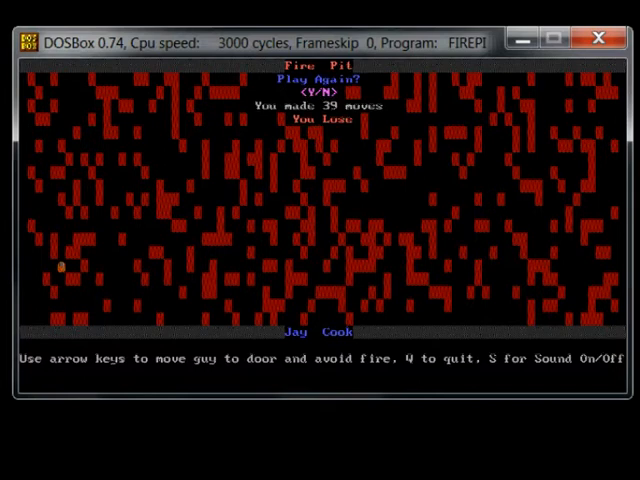
- Play rounds ending in 42- and 25-move losses and a 22-move win, then answer N
key("y")
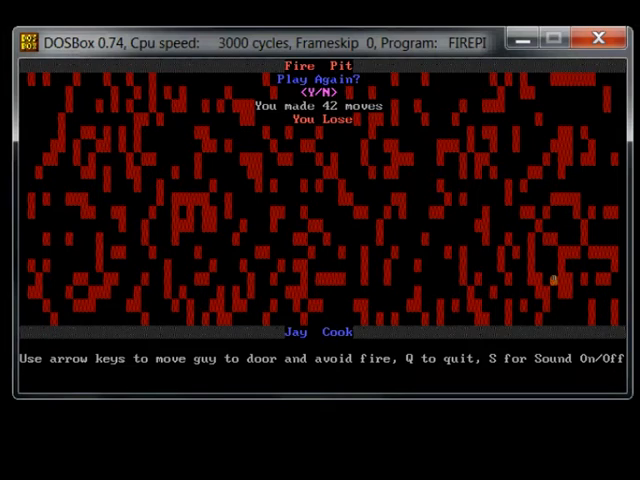
key("y")
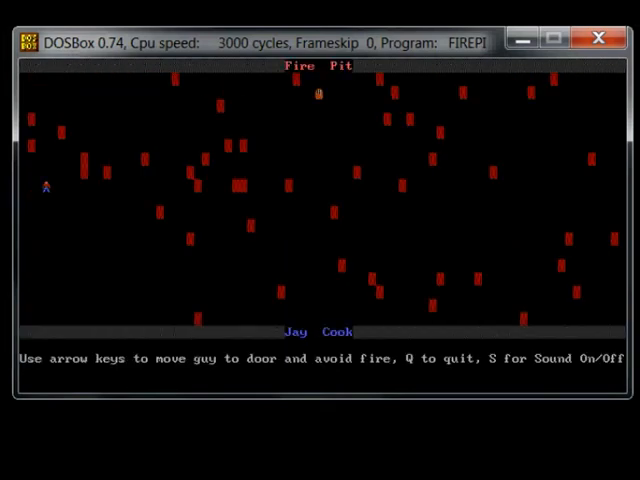
key("right")
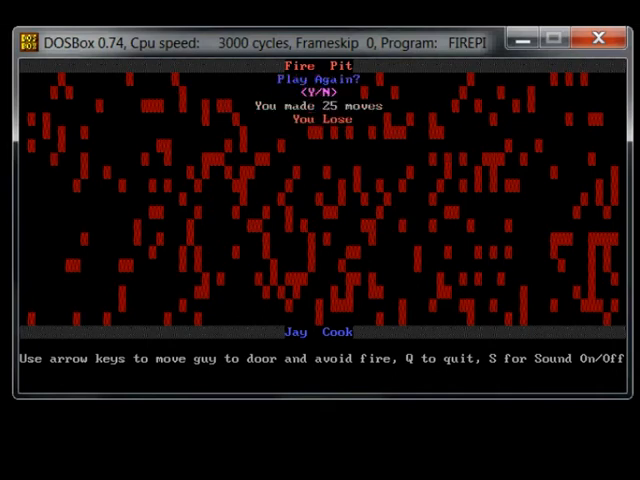
key("y")
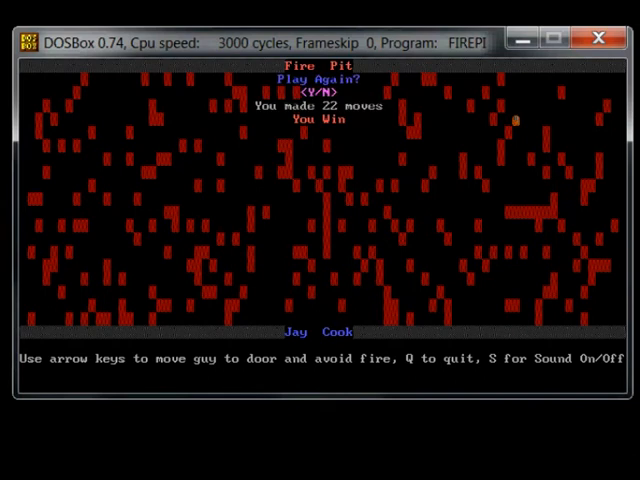
key("n")
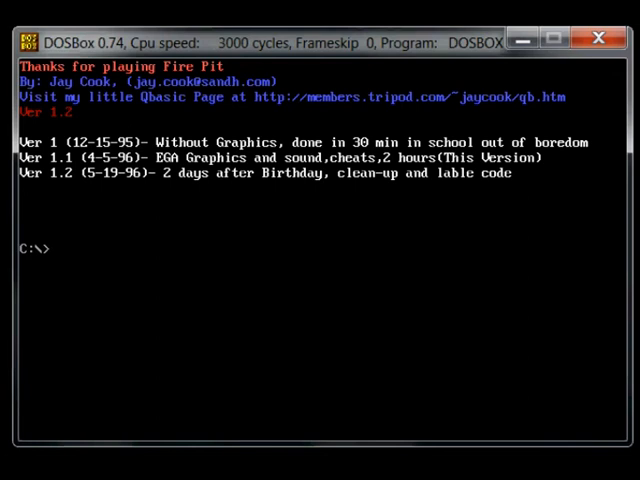